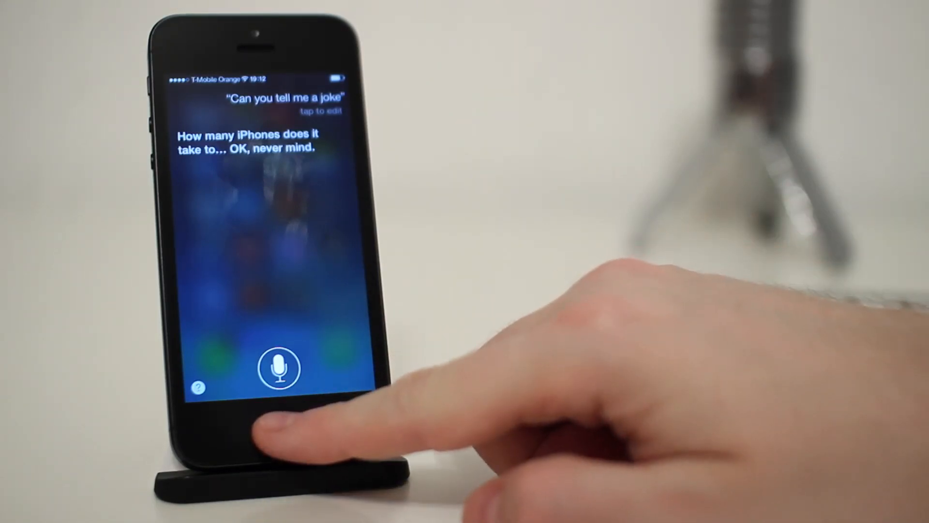
Dismiss Siri's joke answer with the Home button to return to the home screen.
click(279, 433)
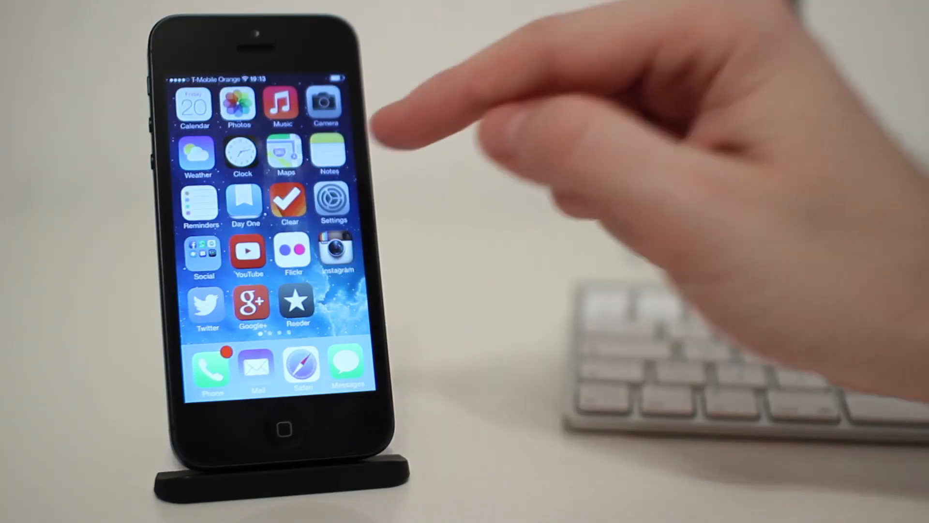
click(333, 200)
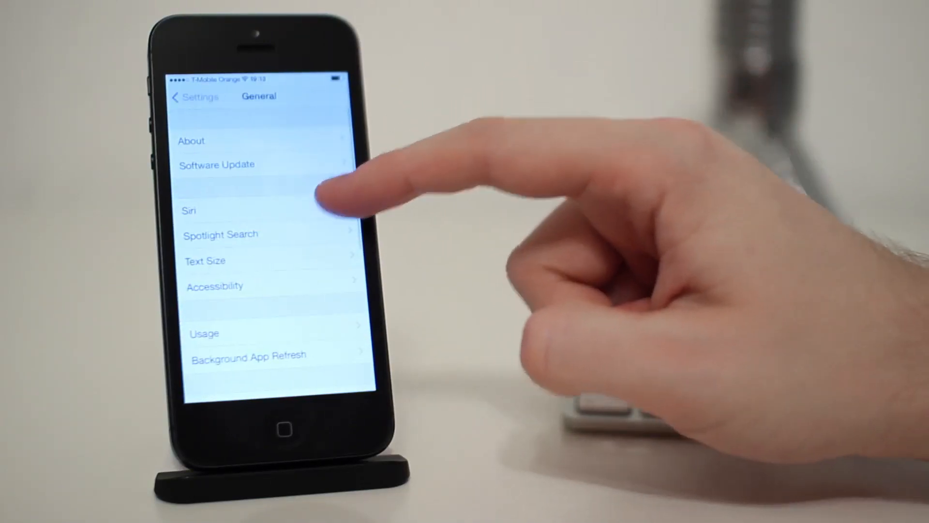
click(189, 210)
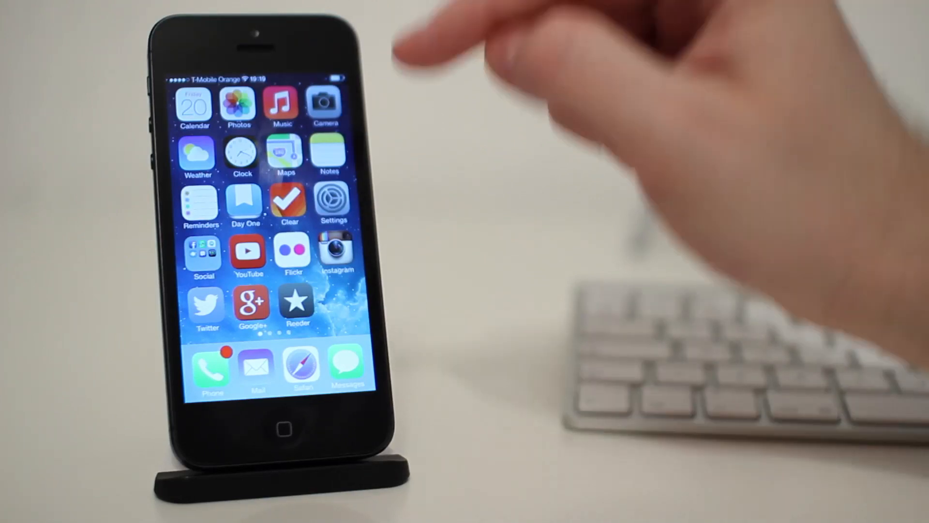
Navigate General > Accessibility > VoiceOver > Languages & Dialects > Default to the English voices.
click(333, 200)
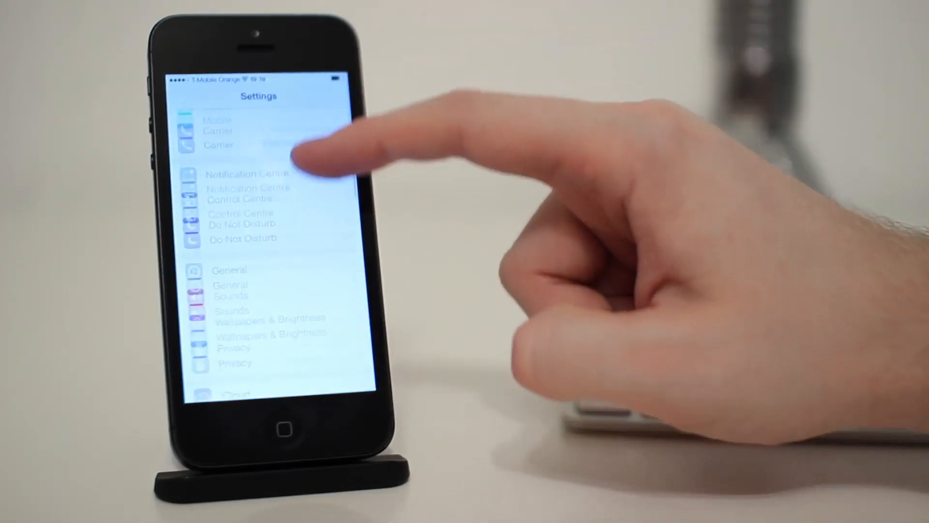
click(229, 270)
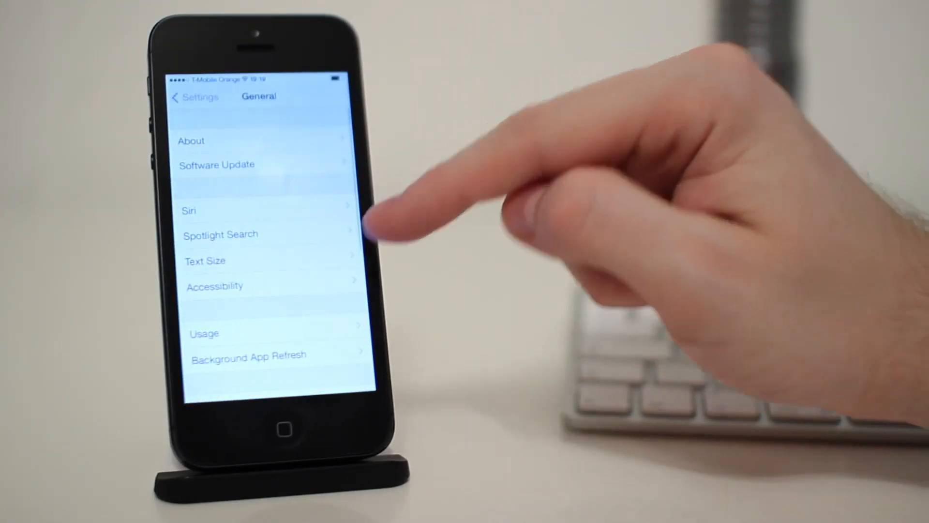
click(215, 286)
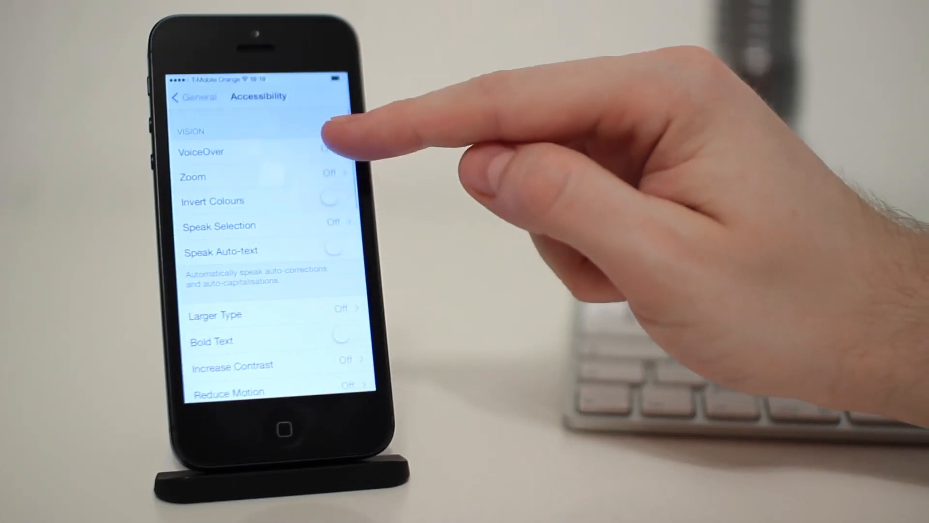
click(237, 151)
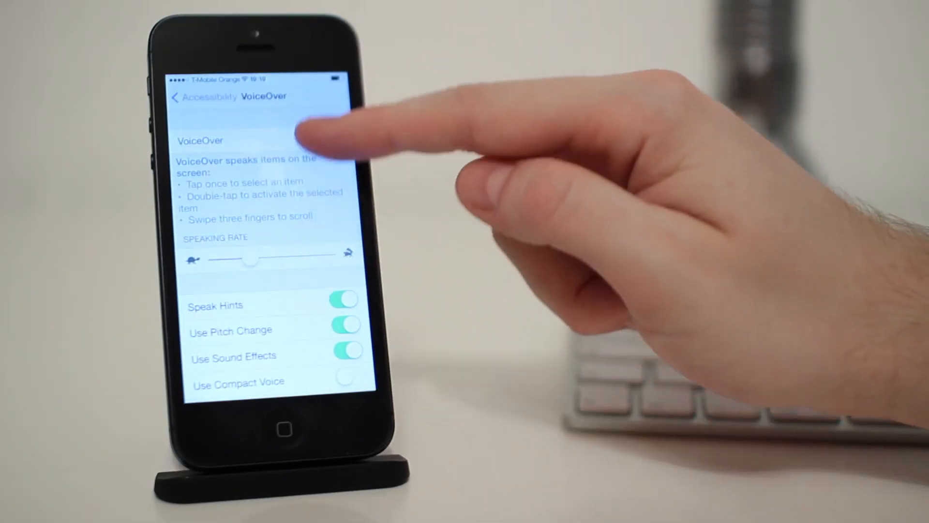
scroll(down, 3)
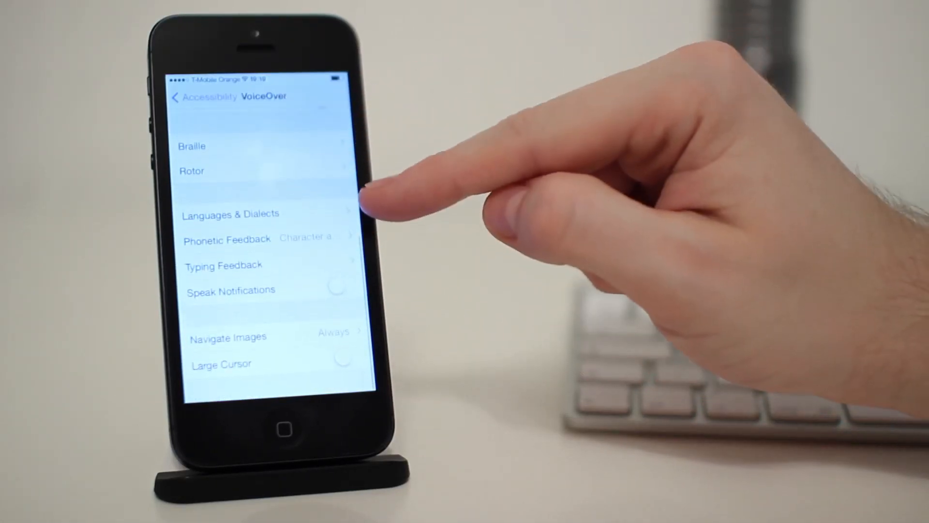
click(230, 214)
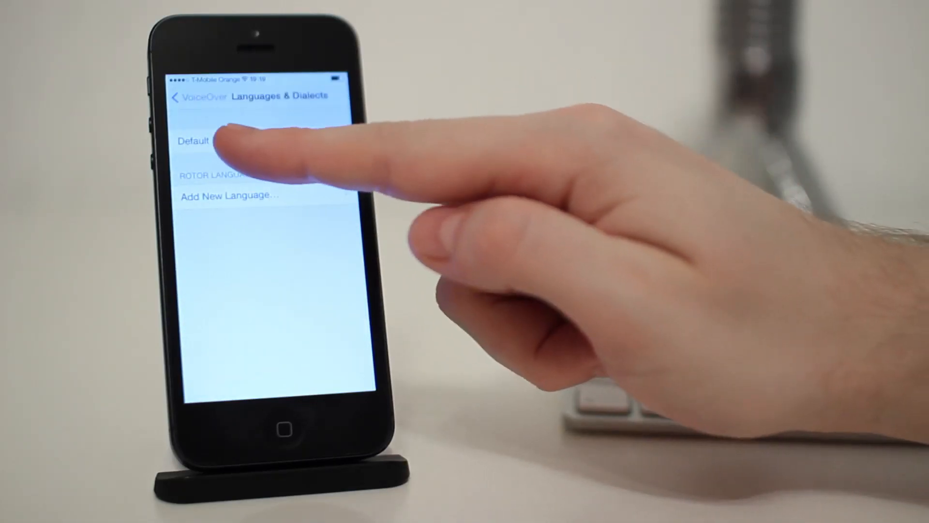
click(201, 143)
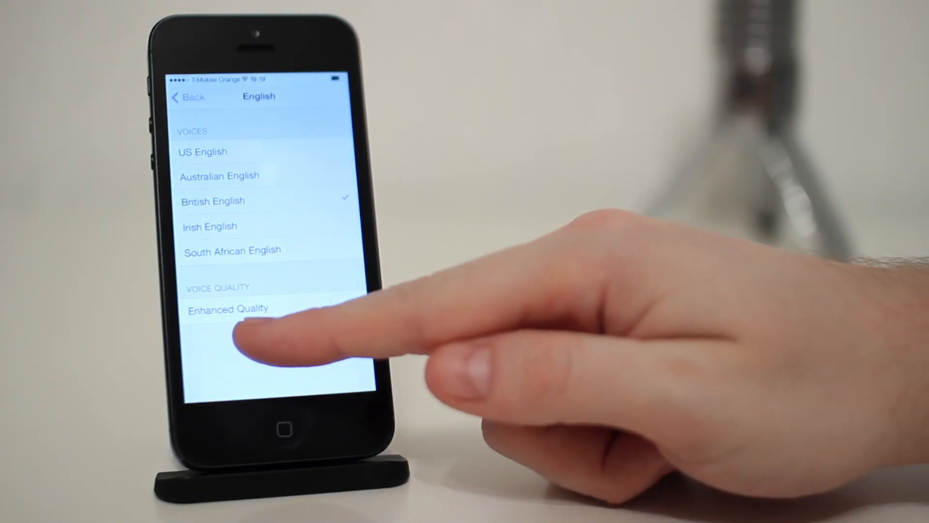
Enable Enhanced Quality for the British English voice, then go back twice to Accessibility.
click(343, 308)
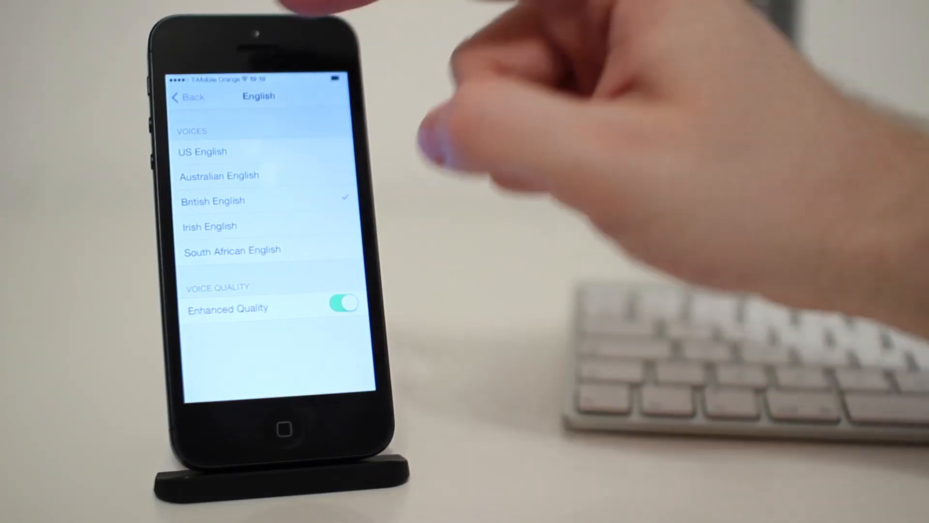
click(190, 97)
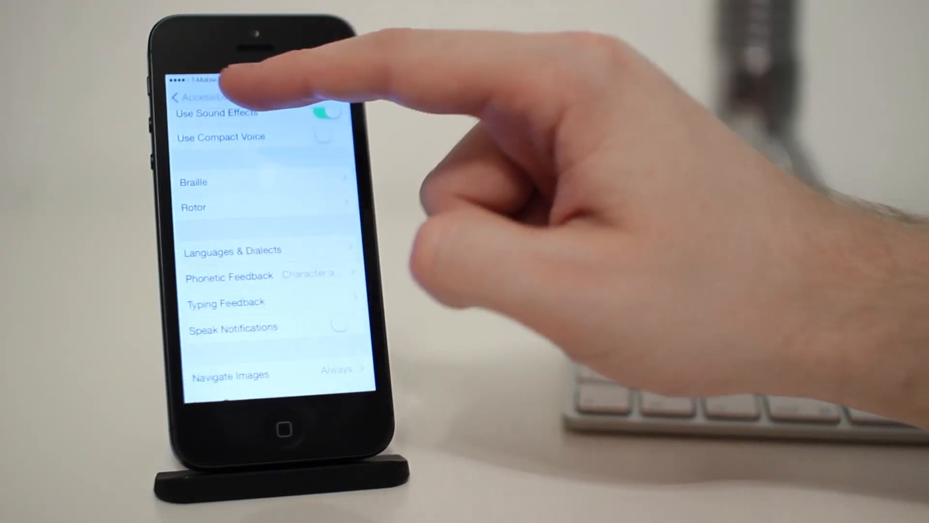
click(181, 98)
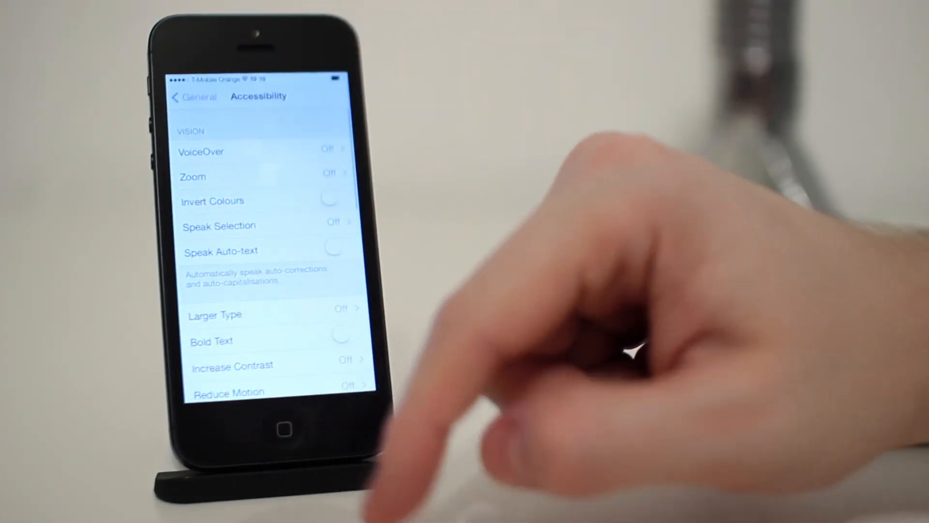